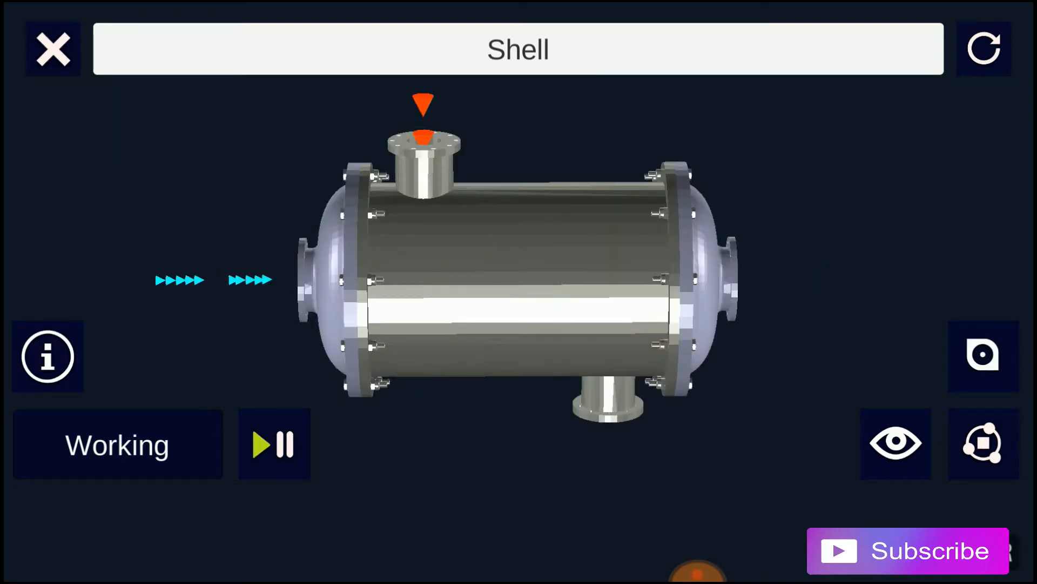
Tap the model to turn the exchanger's outer shell green while the flow animation runs
click(982, 356)
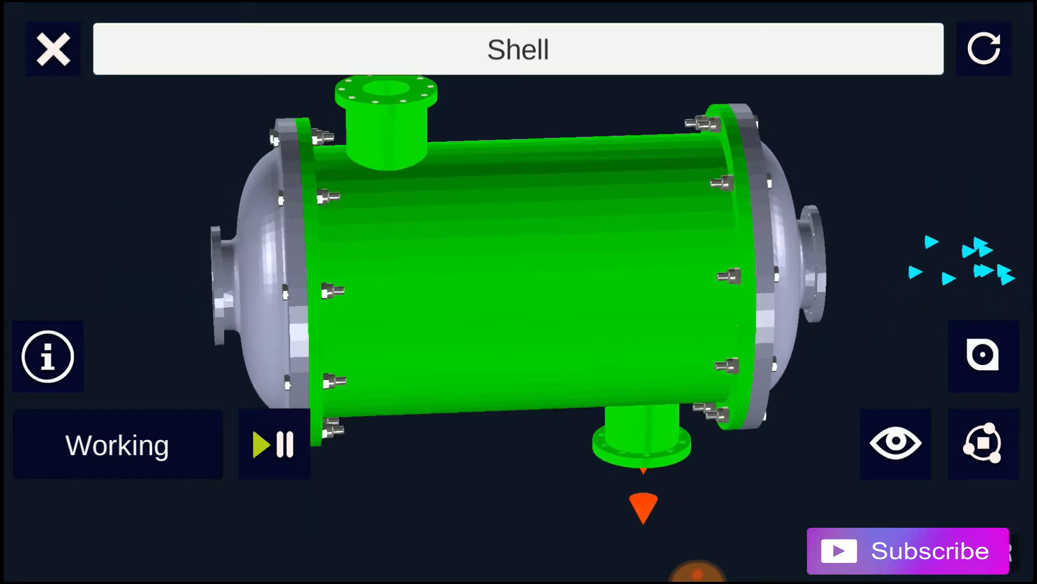
Change the active part from Shell to Lid, returning the model to plain metal
click(982, 355)
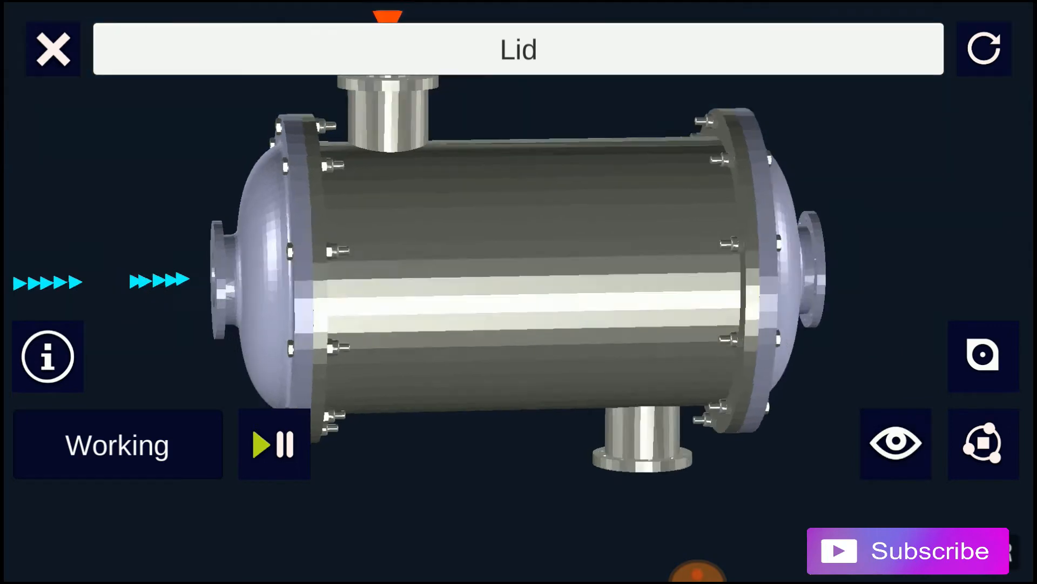
Highlight the lid ends green, hide them, and show the labelled straight-tube diagram
click(47, 356)
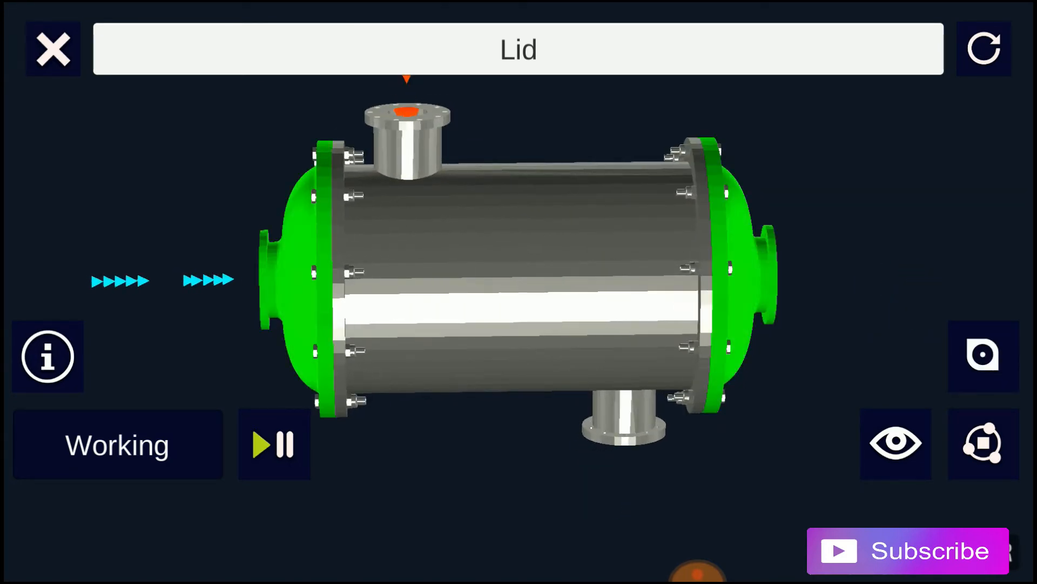
click(984, 356)
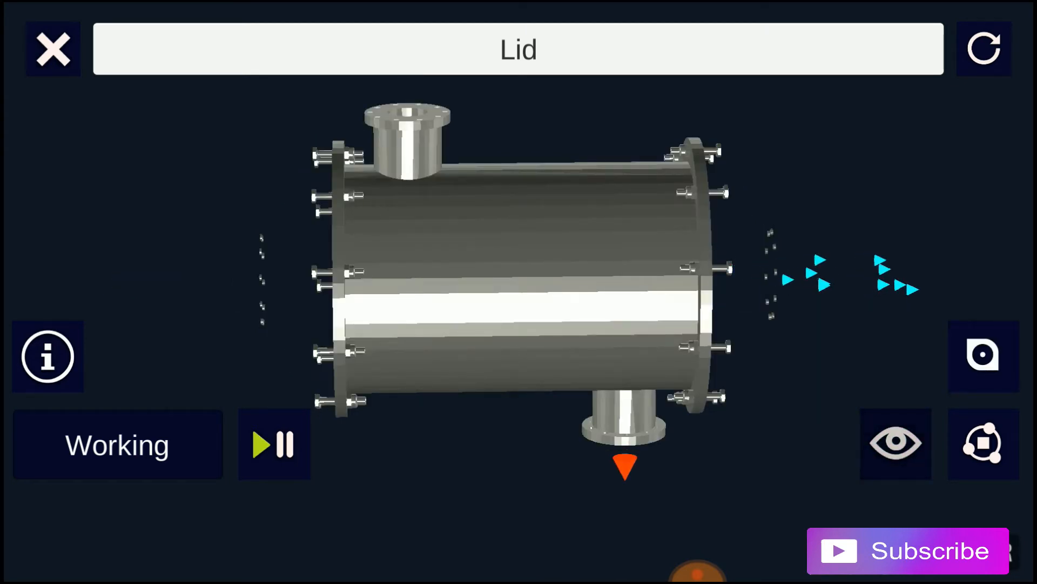
click(47, 356)
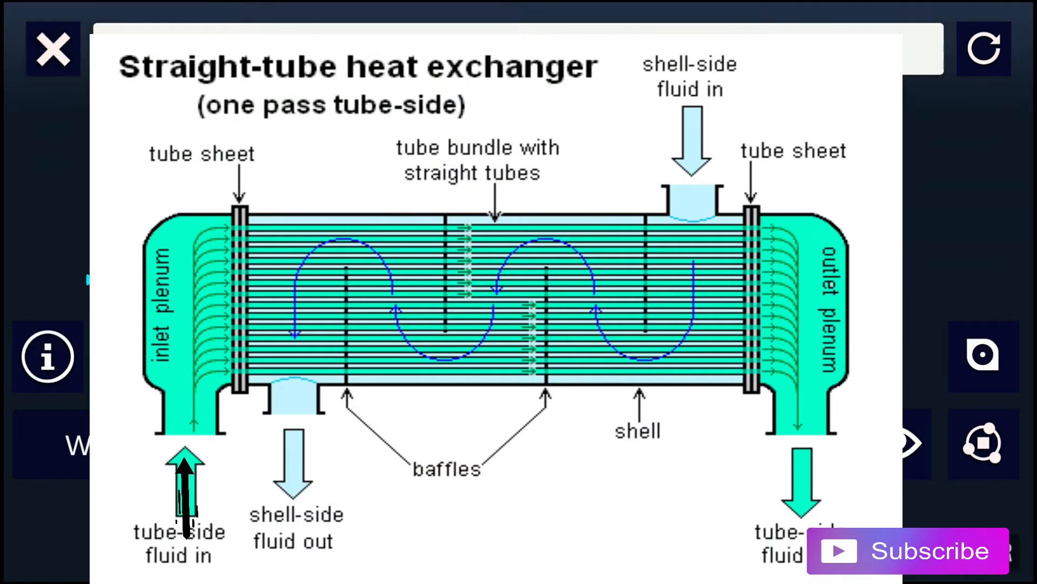